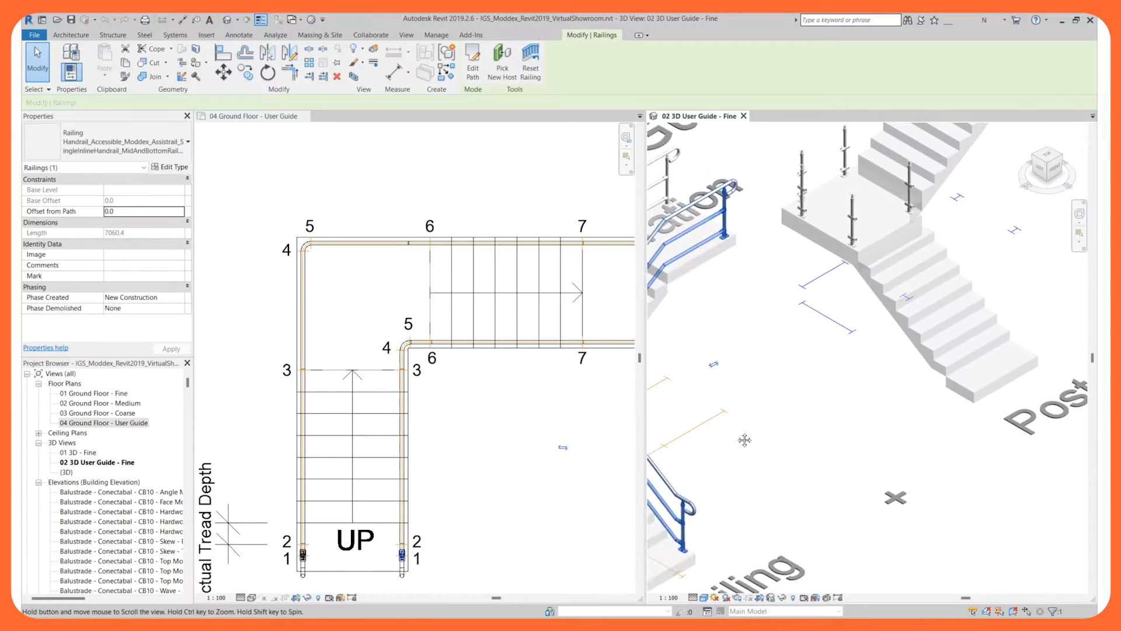
Follow the user guide's compliance ebook link, download the ebook, and browse to the Tuffrail gate page
left_click_drag(744, 439, 916, 280)
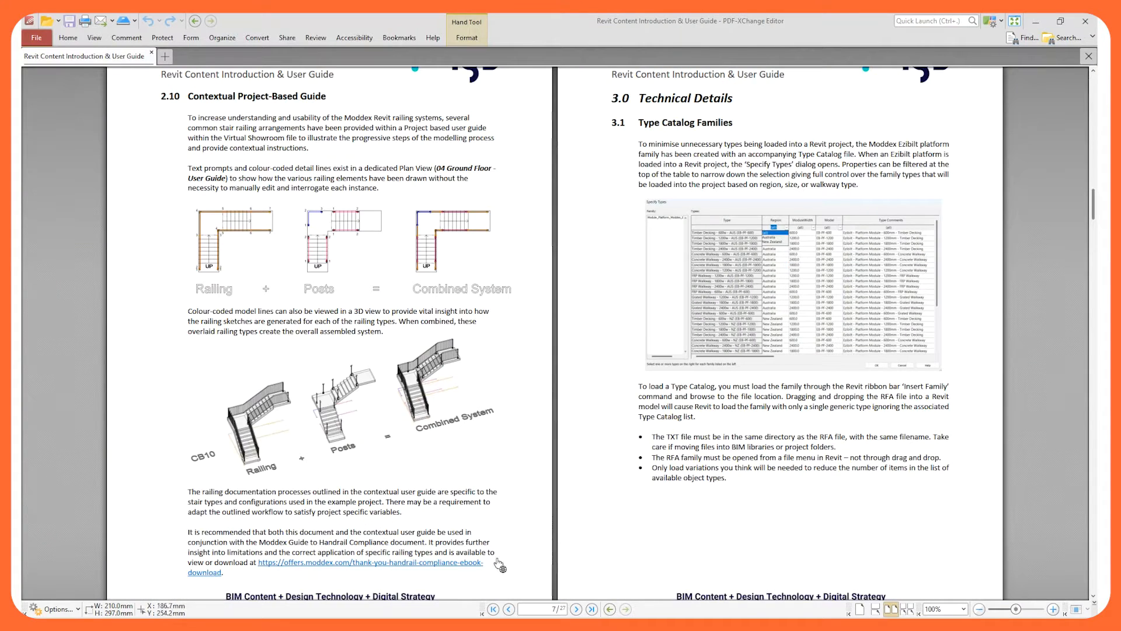
left_click(371, 562)
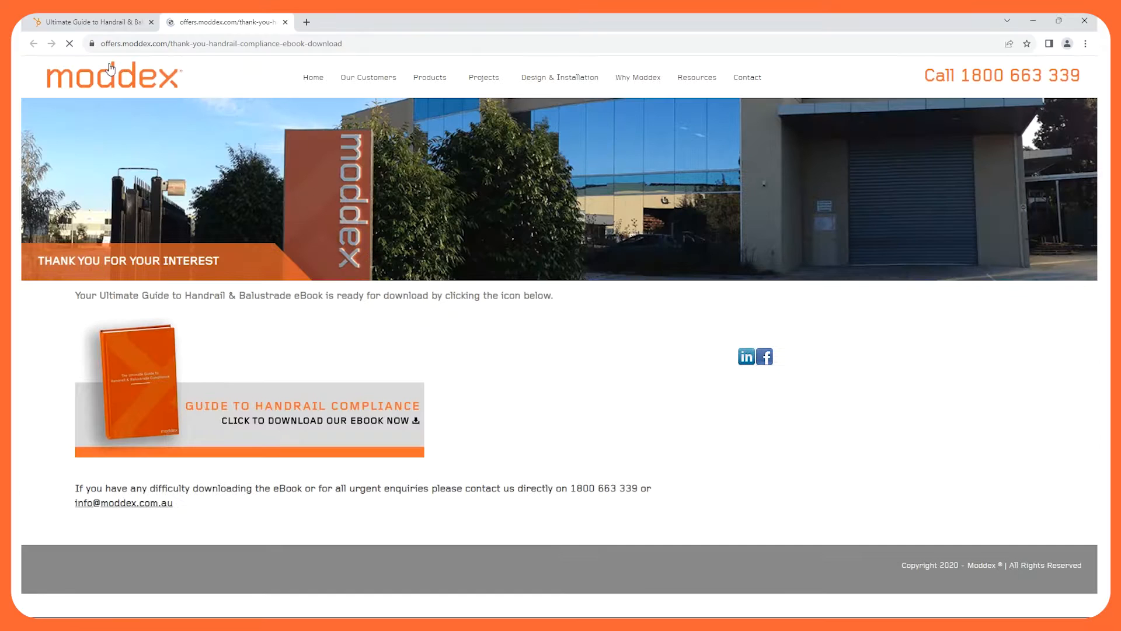
left_click(250, 419)
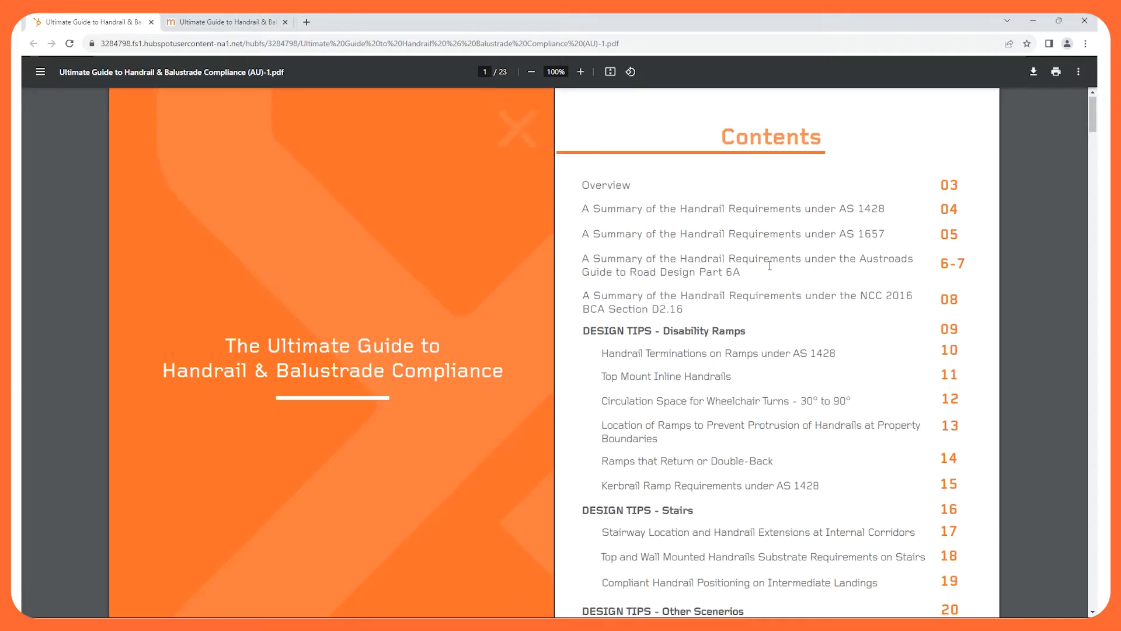
scroll("down", 3)
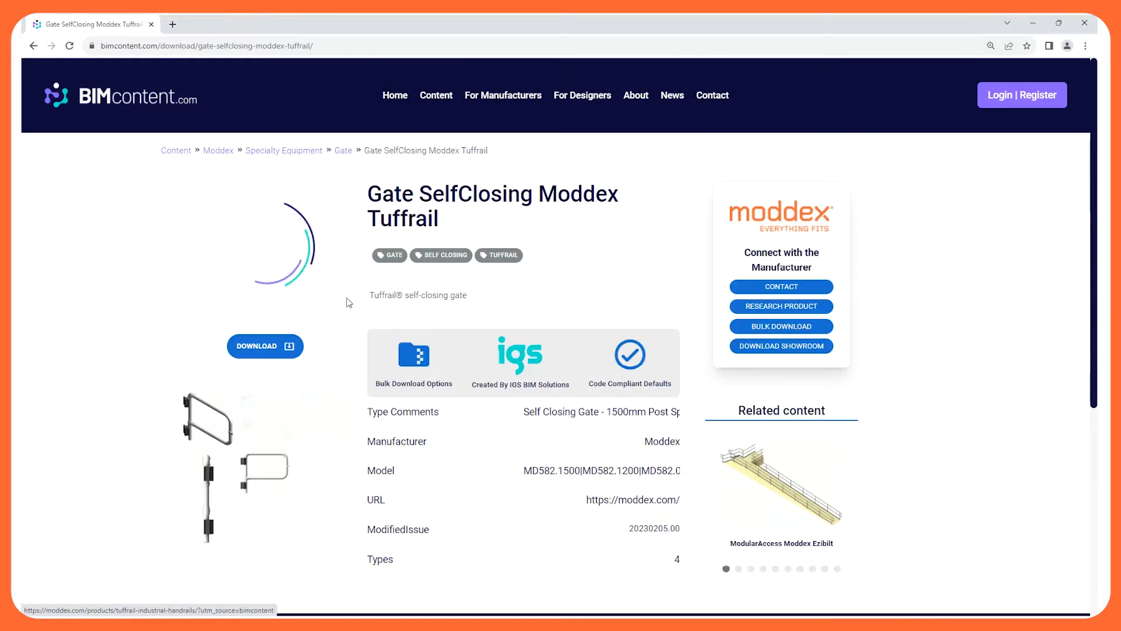
Download the Moddex railing showroom .rvt from BIMcontent and view it in Revit 3D
left_click(264, 346)
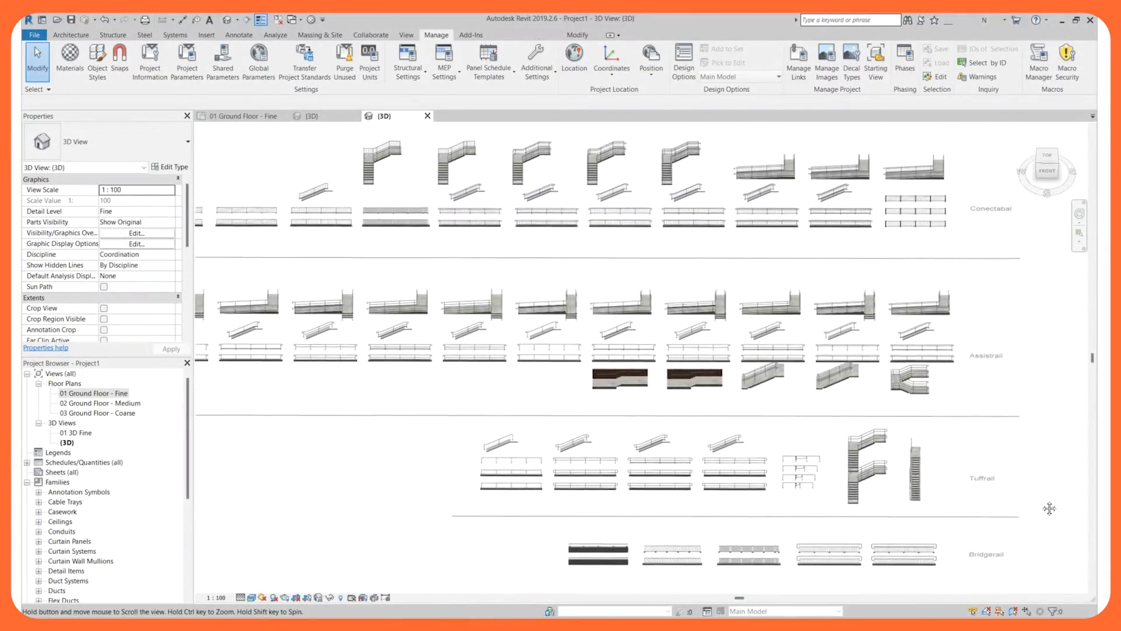
Select a face-mount Conectabal balustrade to read its type, then move to the advanced sample project stairs
left_click(550, 230)
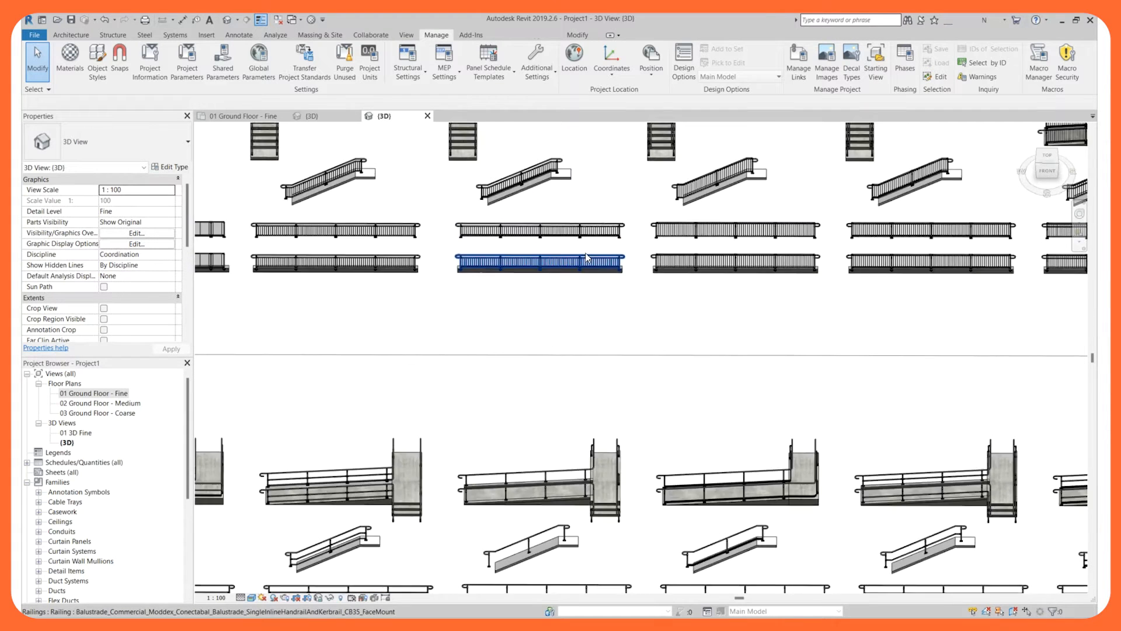
scroll("up", 3)
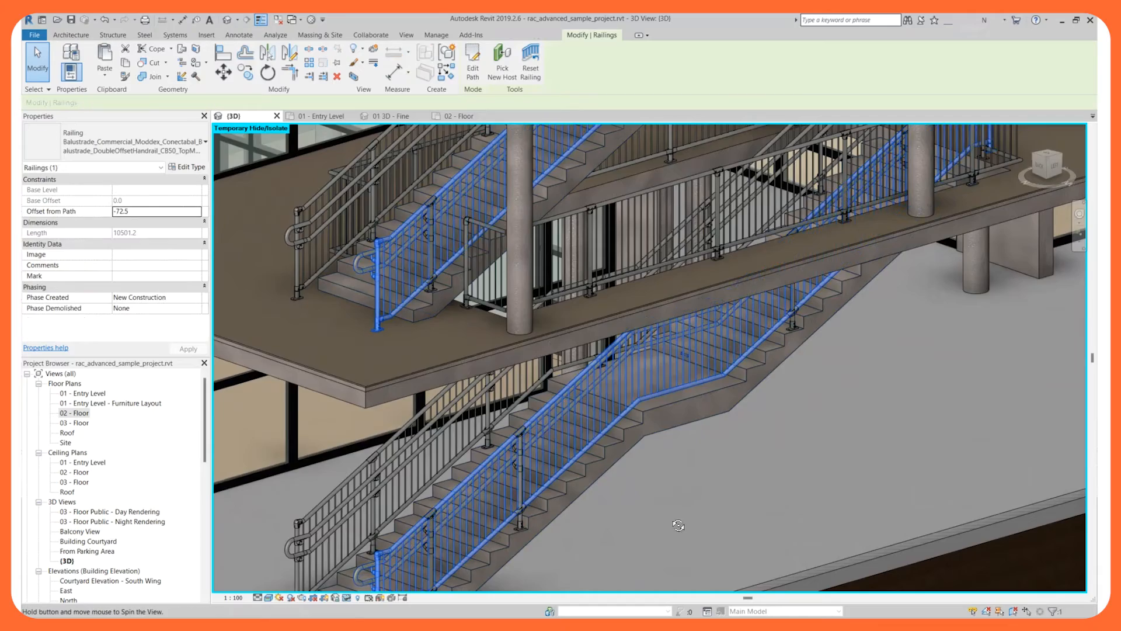
Orbit the isolated stairs to review the Conectabal double offset handrails, ending on the Moddex outro card
left_click_drag(678, 525, 492, 450)
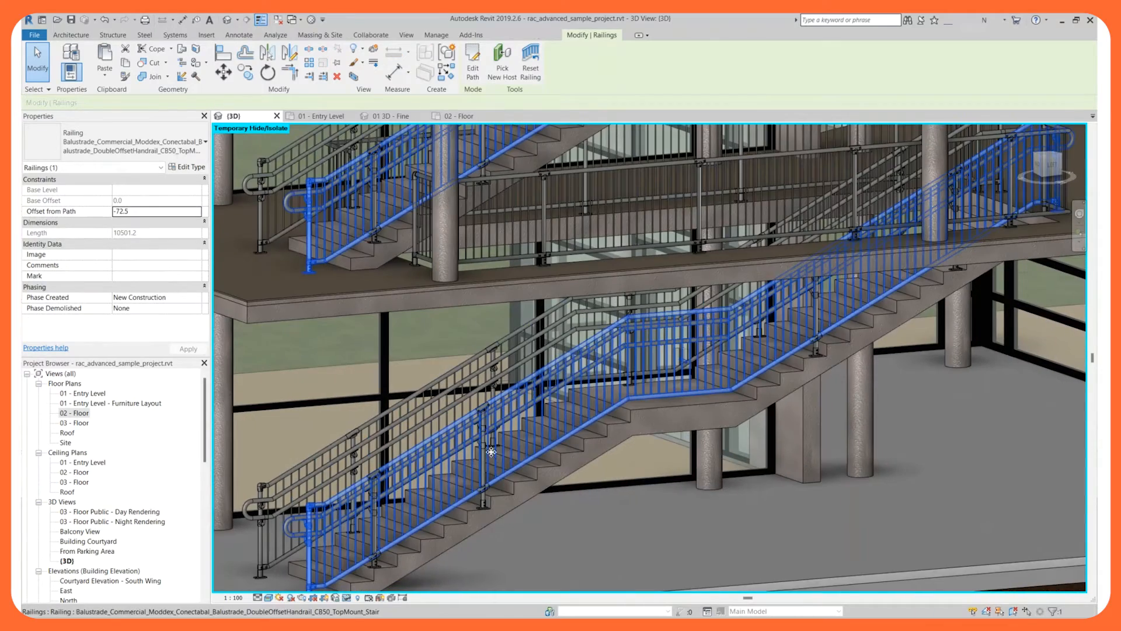
left_click_drag(492, 451, 596, 543)
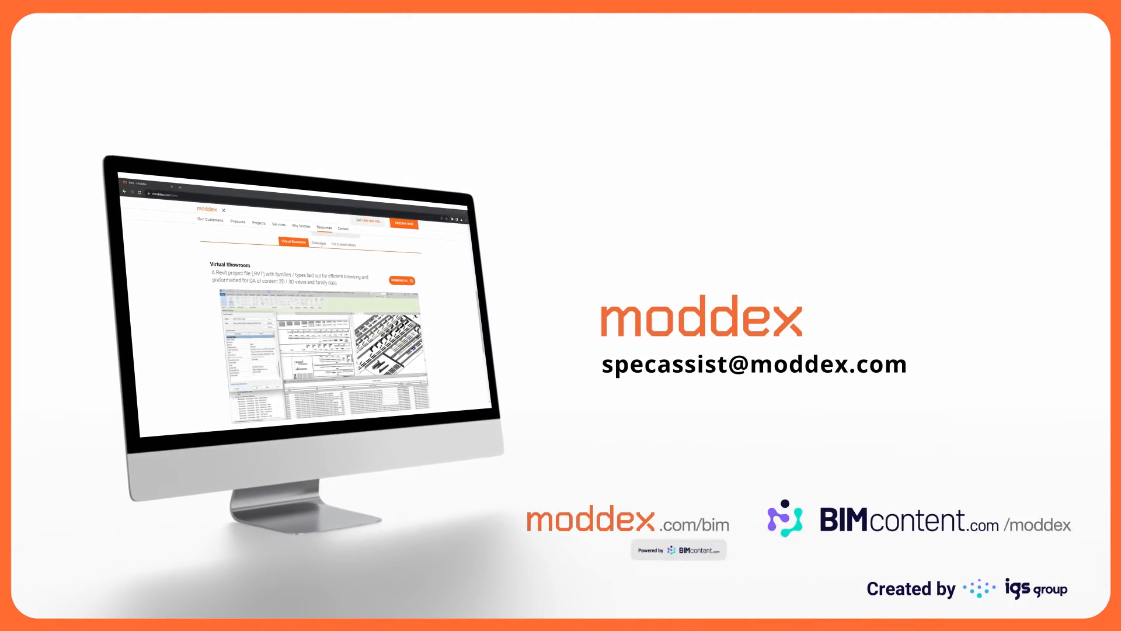
left_click(342, 243)
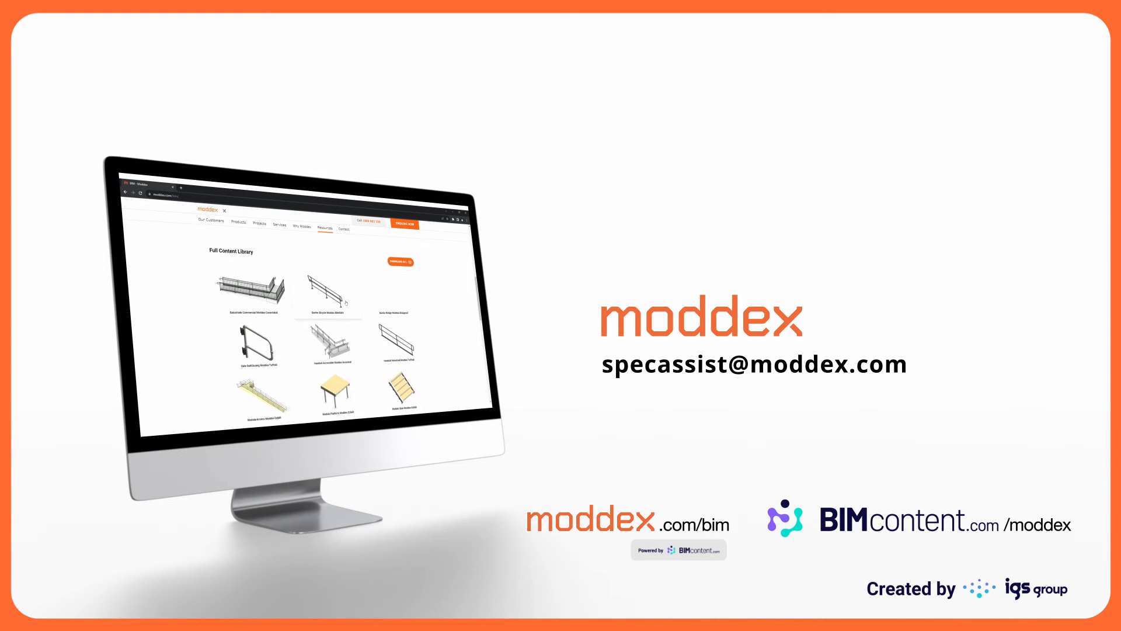